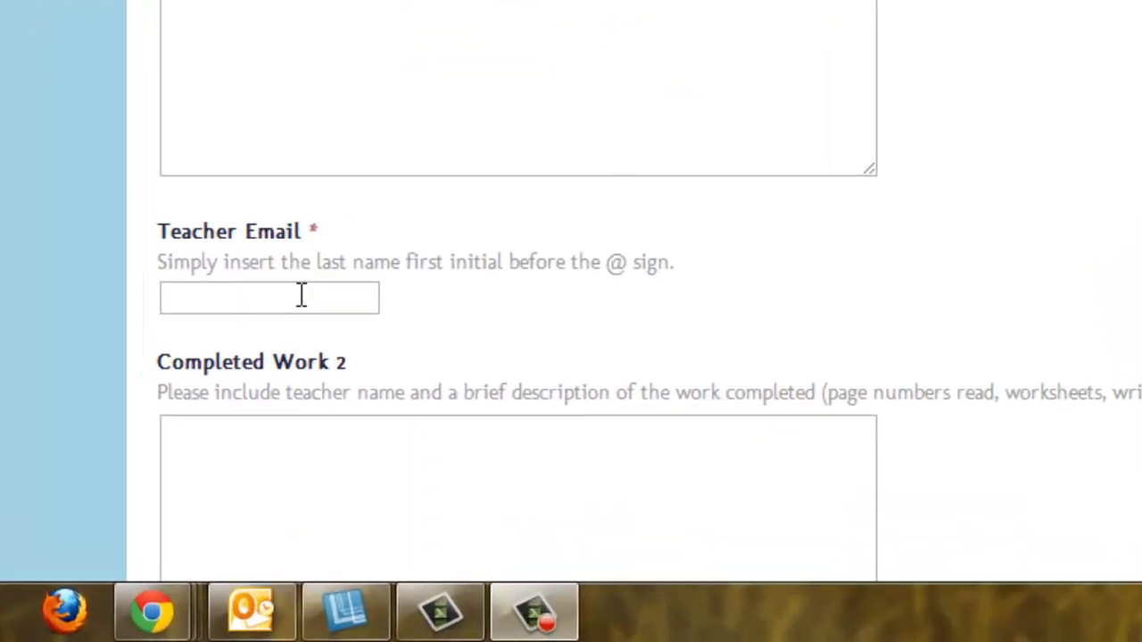
{"action": "type", "text": "@eth"}
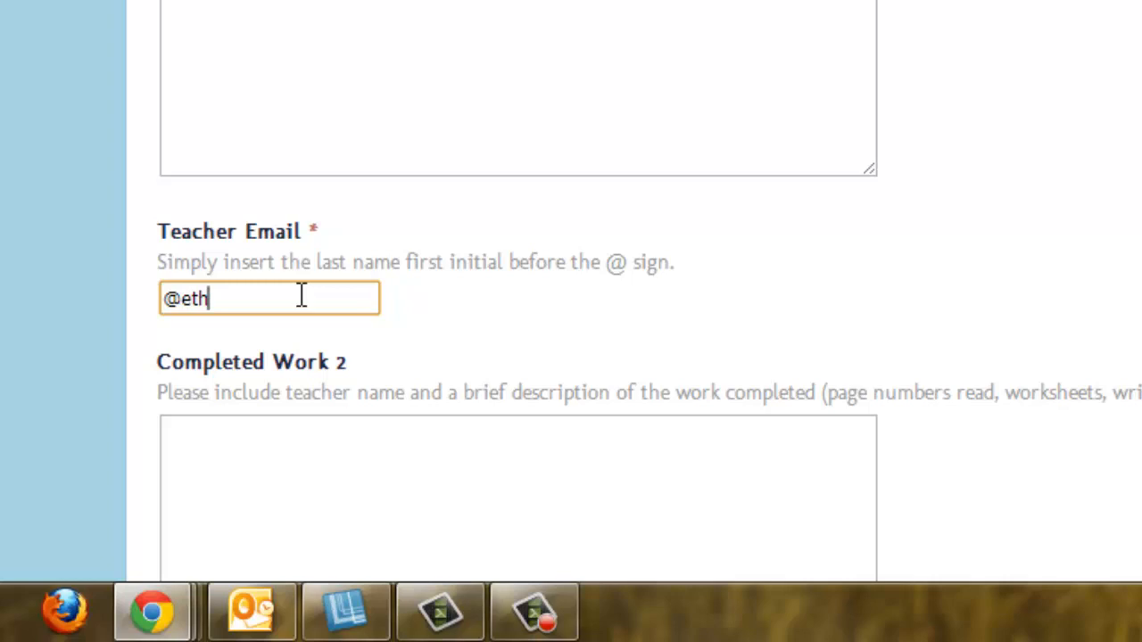
{"action": "type", "text": "s.k12.il."}
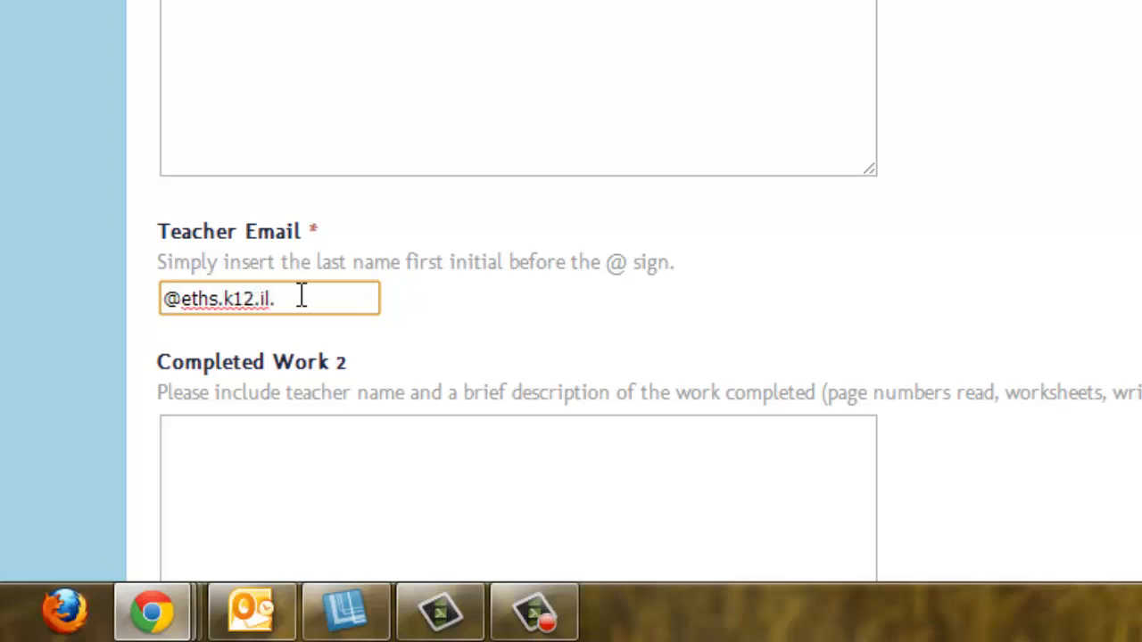
{"action": "type", "text": "us"}
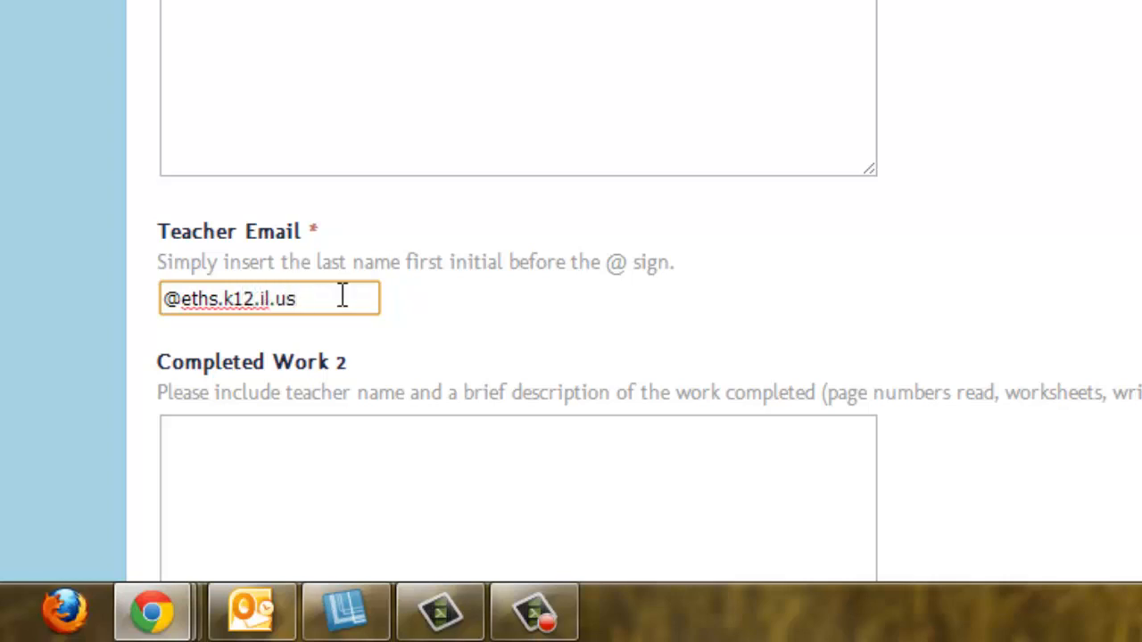
{"action": "scroll", "scroll_direction": "down", "scroll_amount": 3}
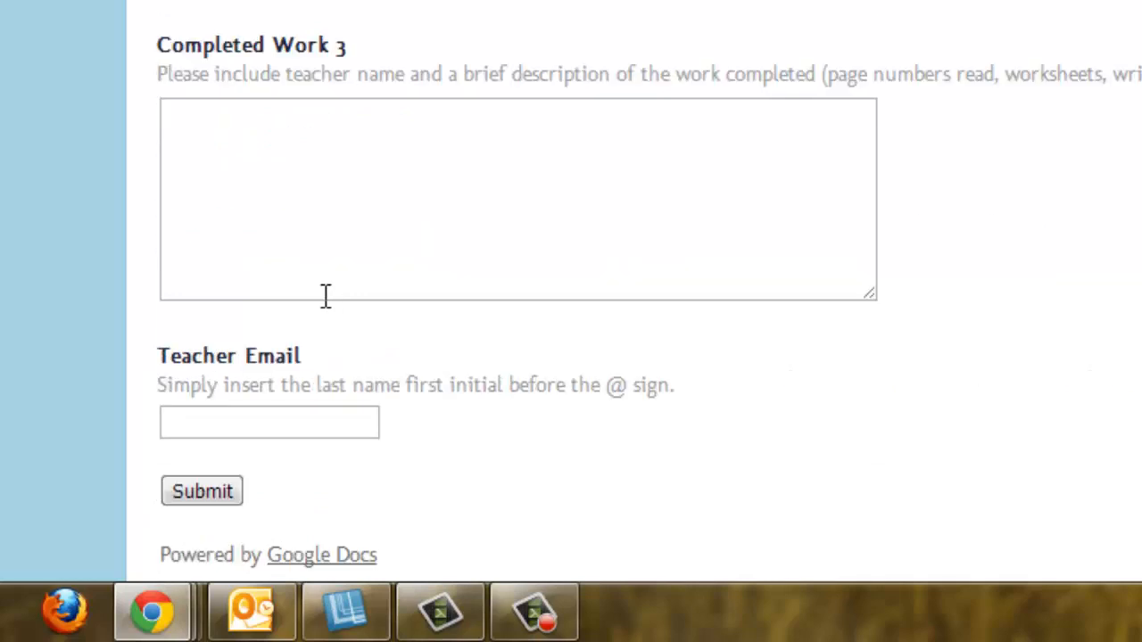
{"action": "type", "text": "@eths.k12.il.us&entry_6=@eths.k12.il.us&"}
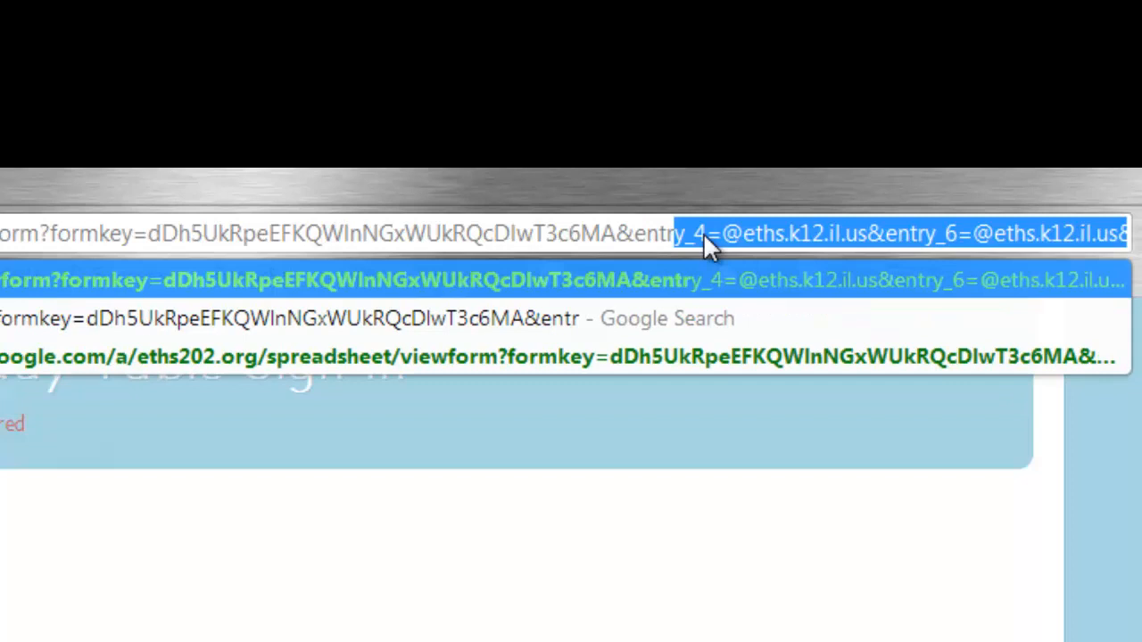
{"action": "key", "text": "backspace"}
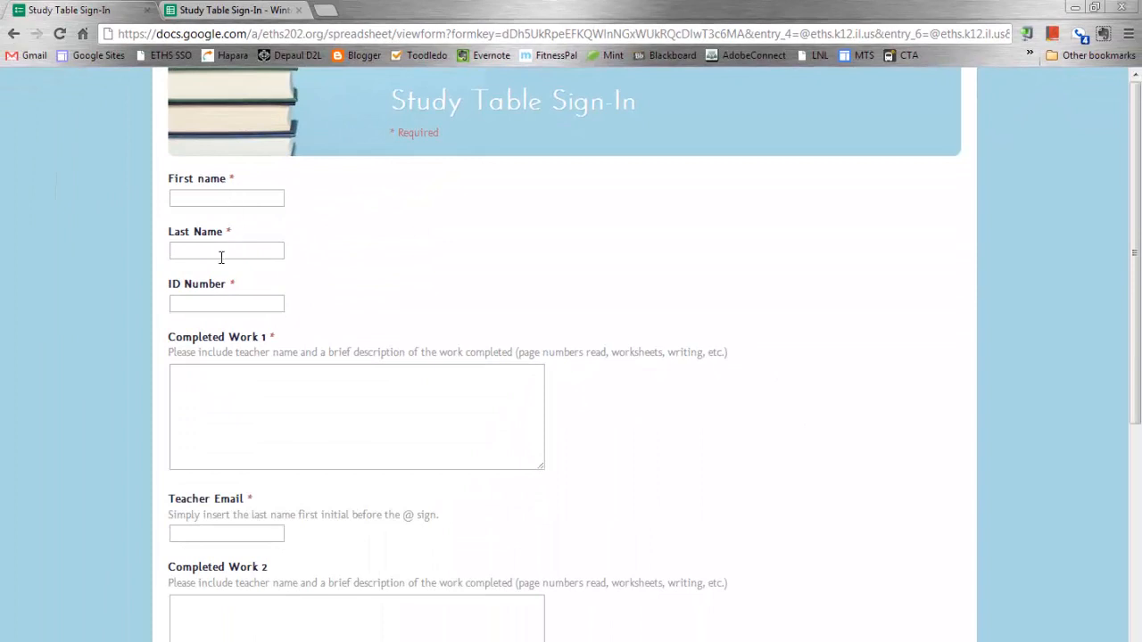
{"action": "left_click", "coordinate": [357, 417]}
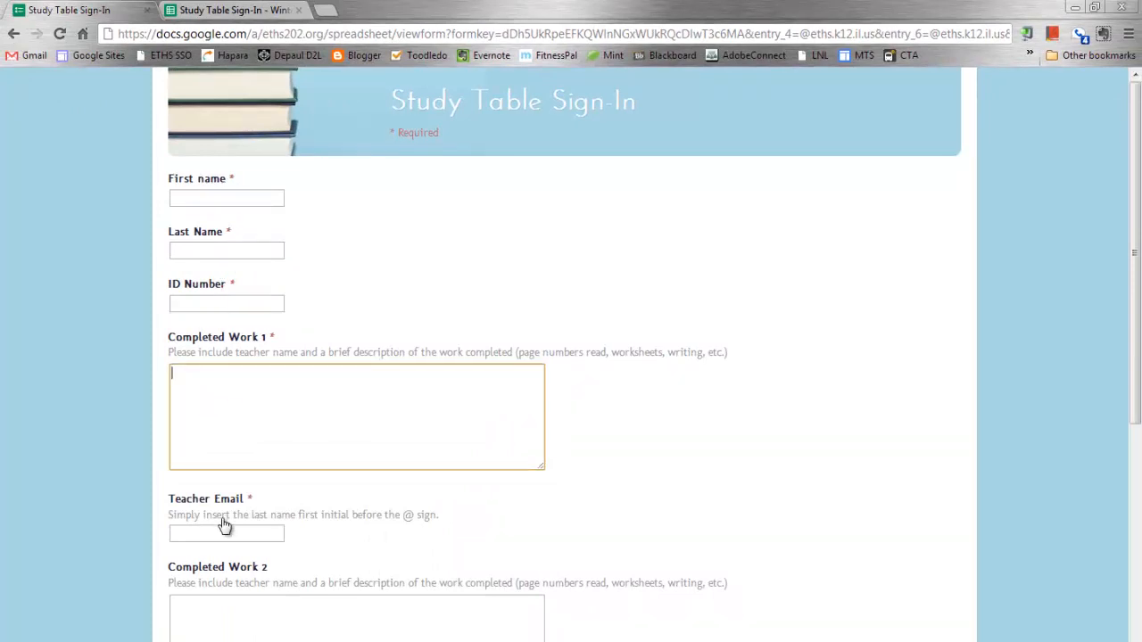
{"action": "scroll", "scroll_direction": "down", "scroll_amount": 3}
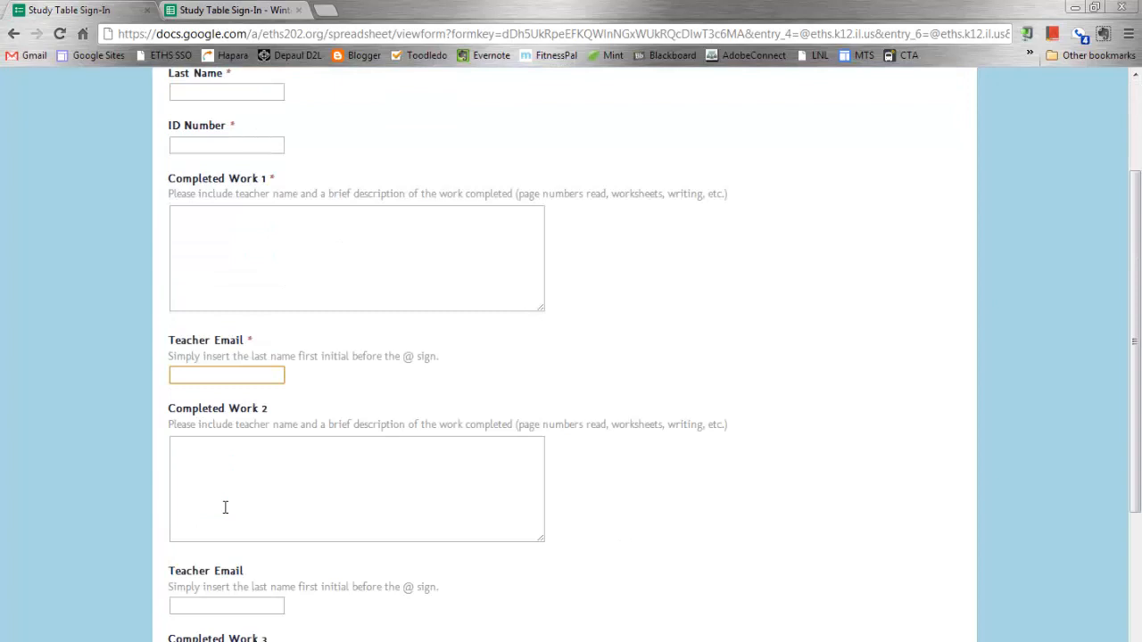
{"action": "left_click", "coordinate": [226, 606]}
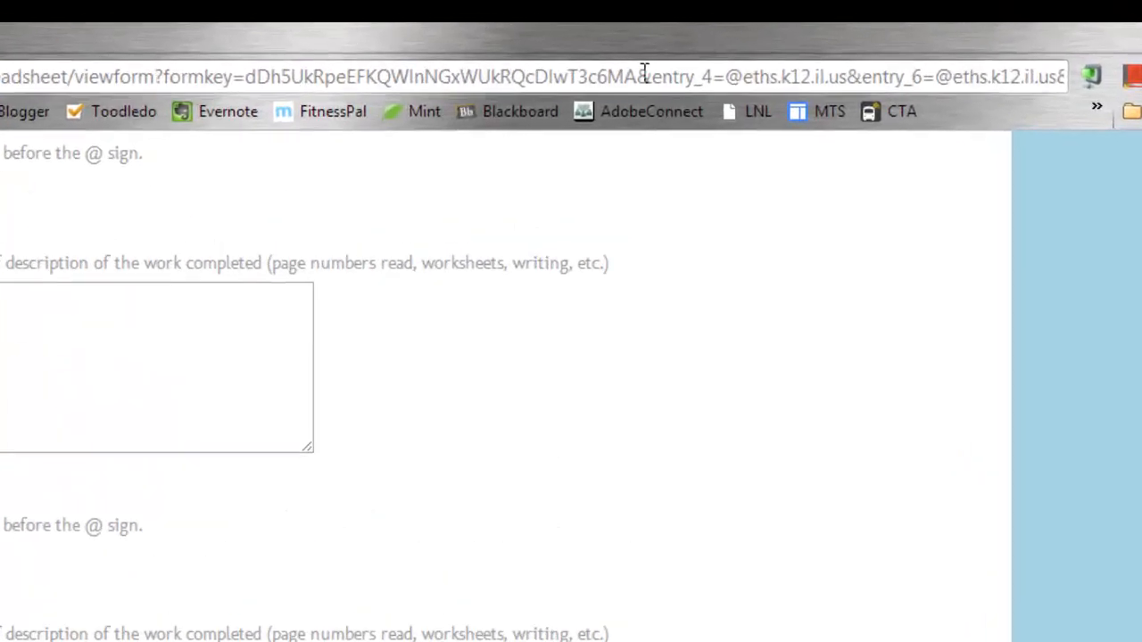
{"action": "scroll", "scroll_direction": "down", "scroll_amount": 3}
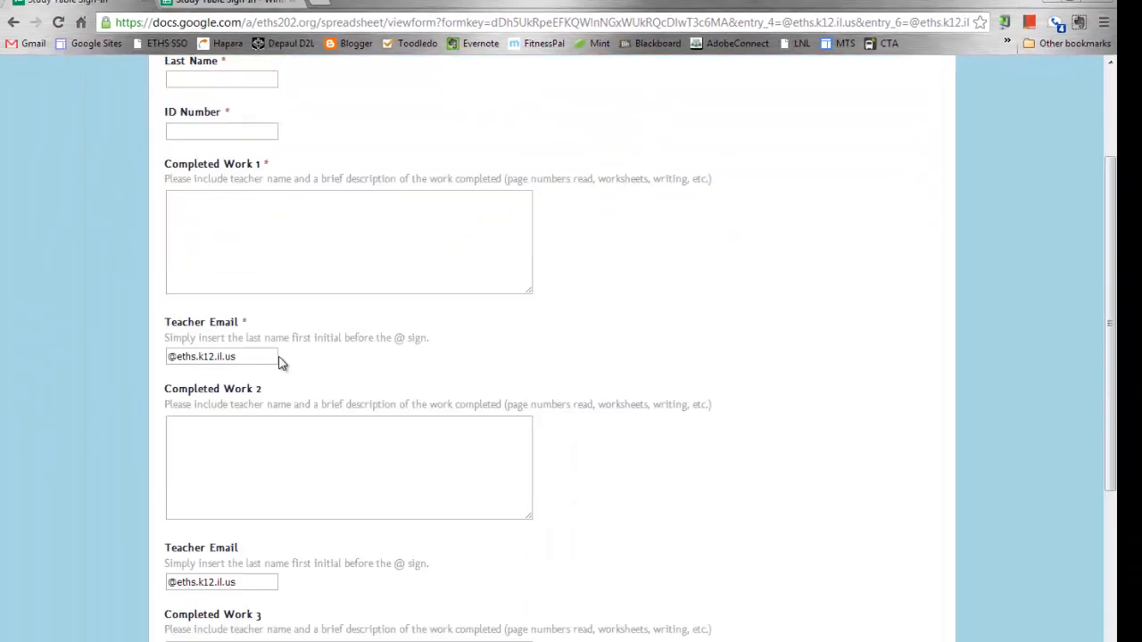
{"action": "scroll", "scroll_direction": "down", "scroll_amount": 3}
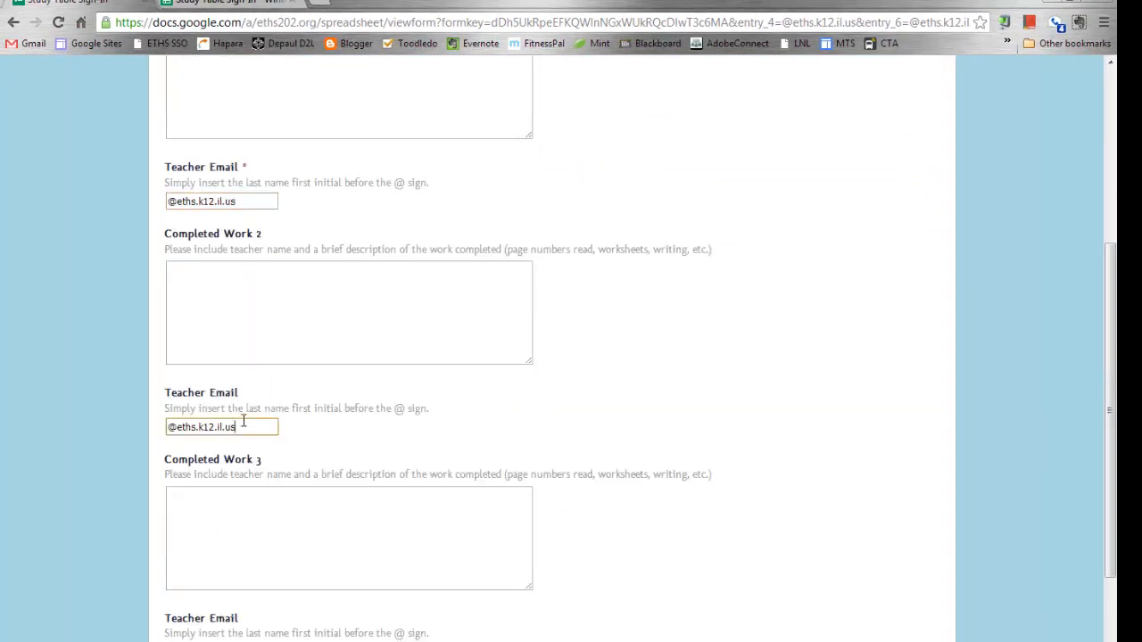
{"action": "scroll", "scroll_direction": "down", "scroll_amount": 3}
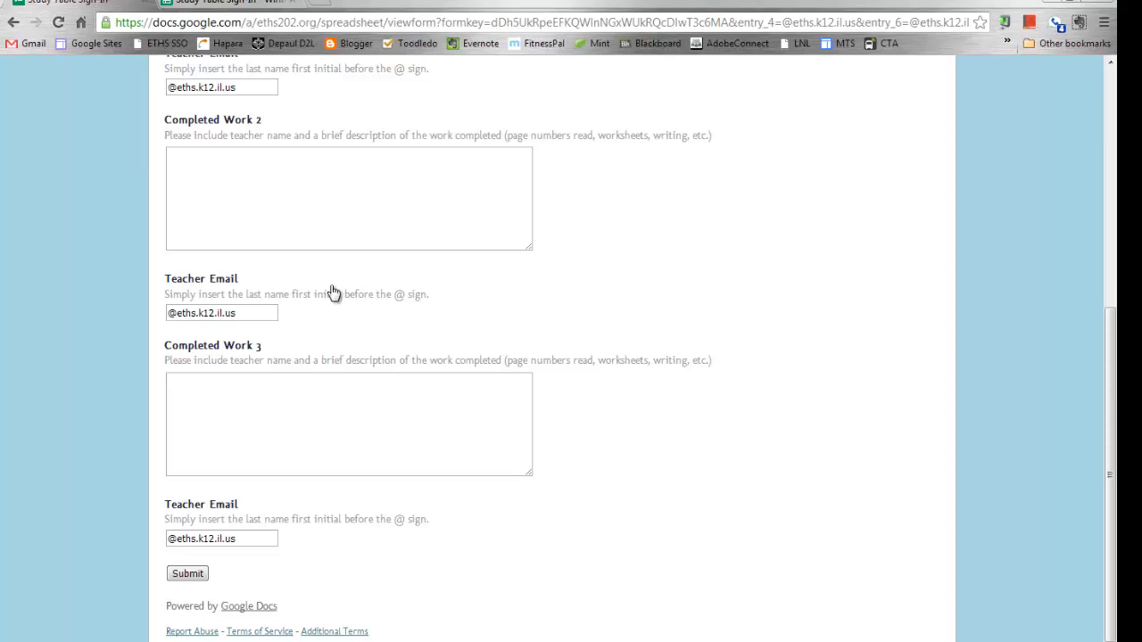
{"action": "mouse_move", "coordinate": [126, 516]}
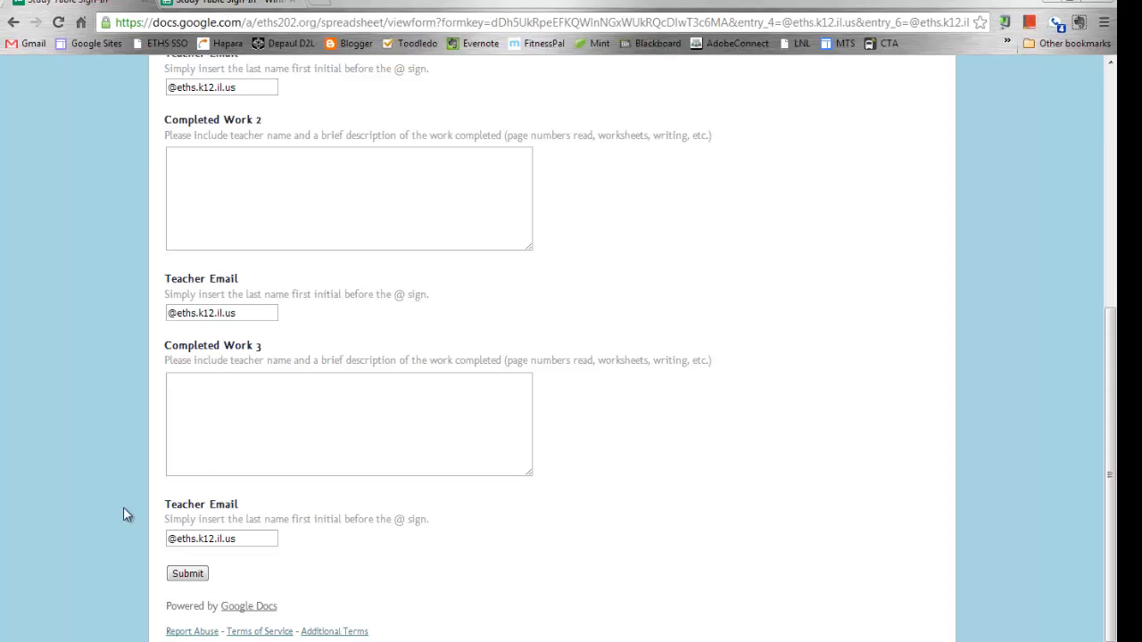
{"action": "left_click", "coordinate": [535, 22]}
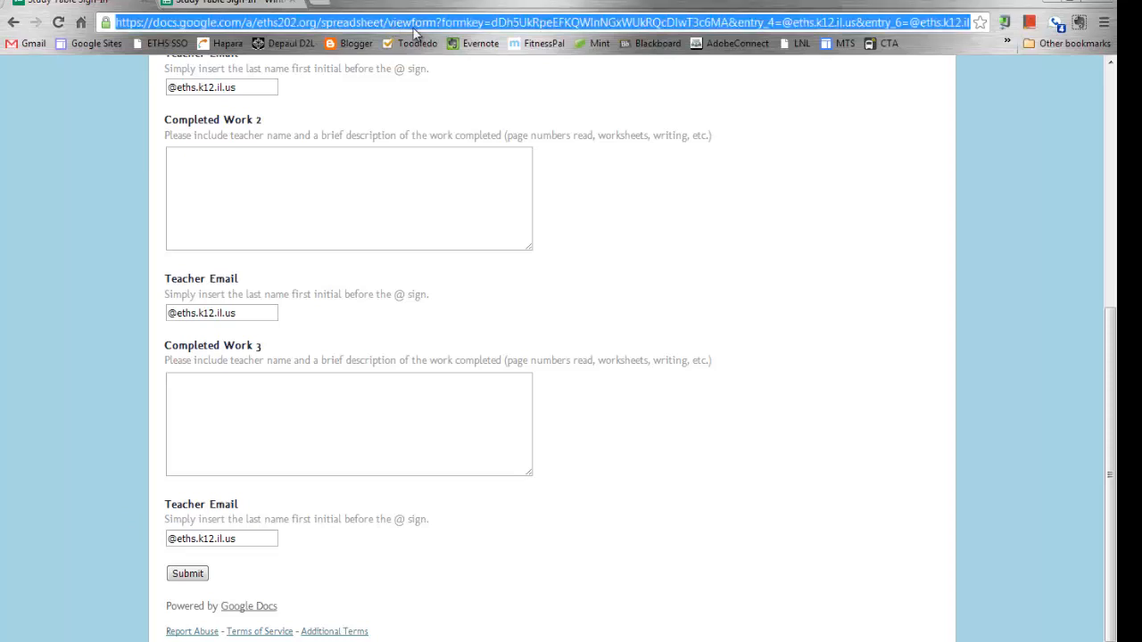
{"action": "mouse_move", "coordinate": [418, 130]}
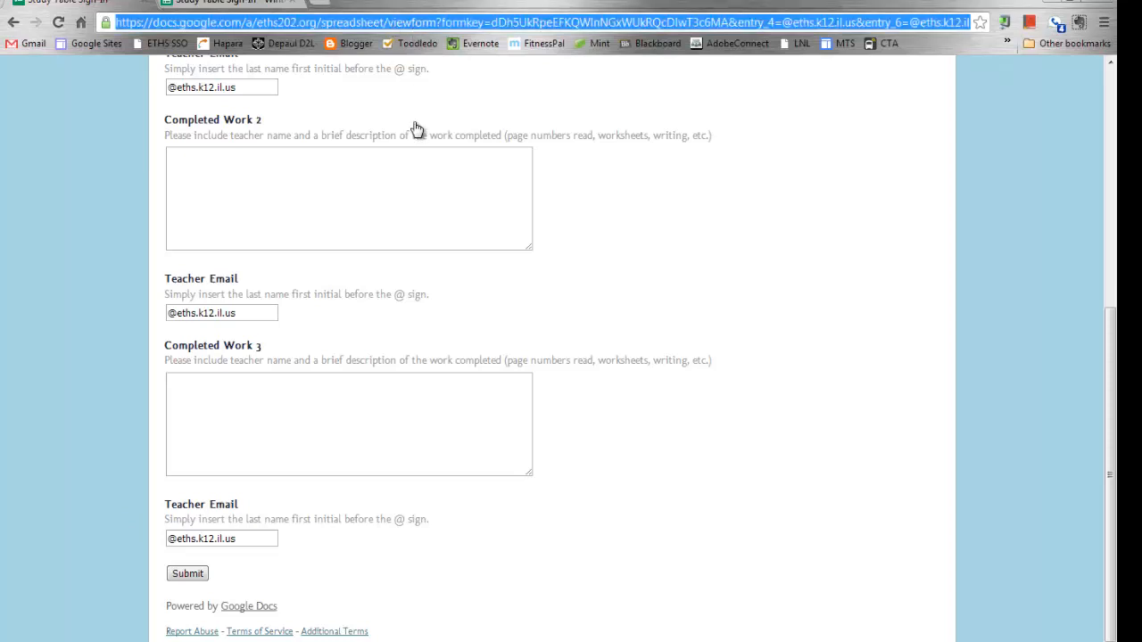